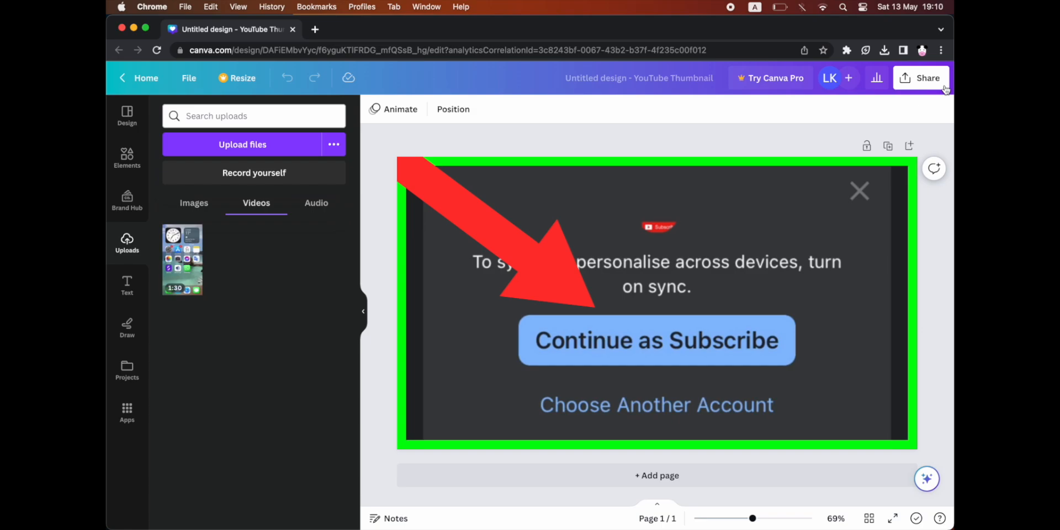
Open the thumbnail's download options from the Share panel
left_click(927, 78)
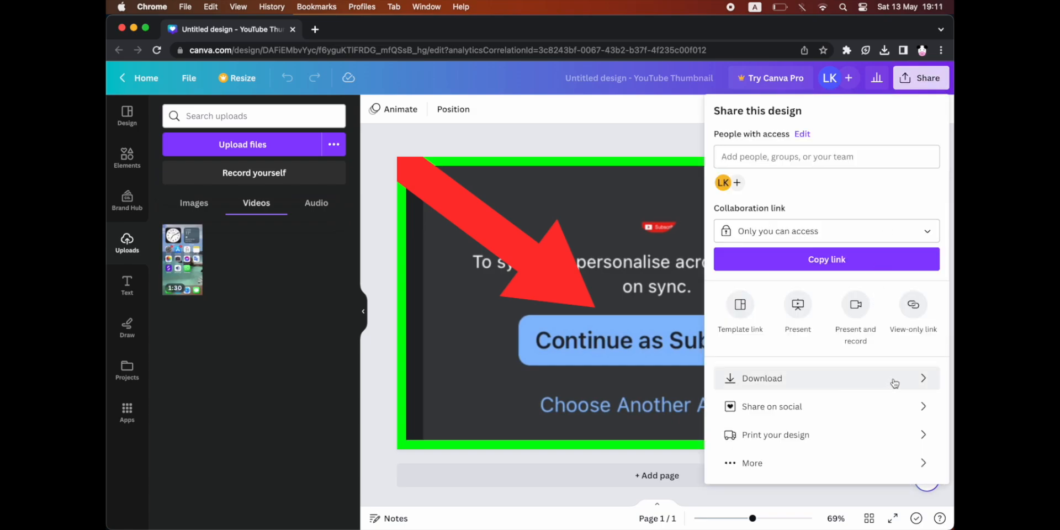
left_click(761, 377)
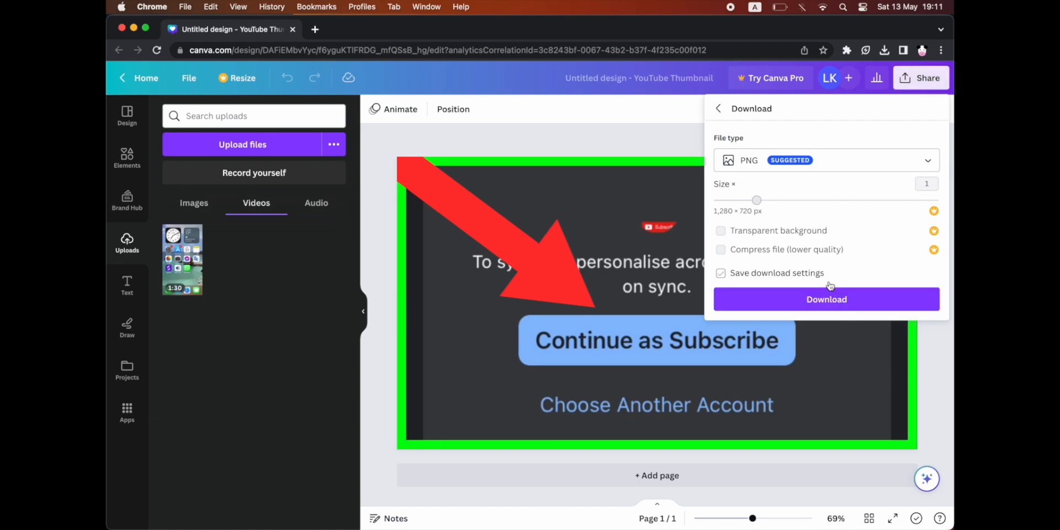
Turn off saving download settings and switch the file type from PNG to PDF Standard
left_click(720, 274)
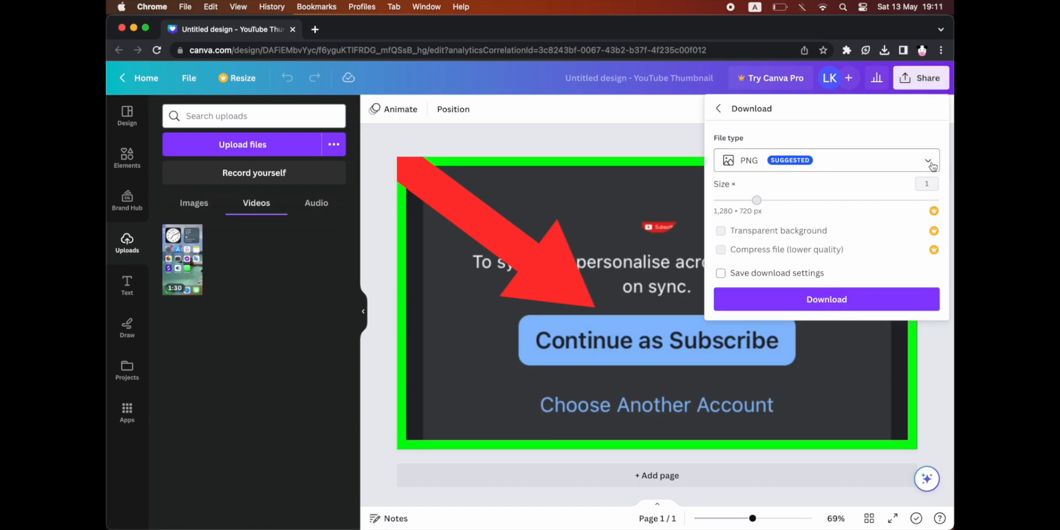
left_click(927, 160)
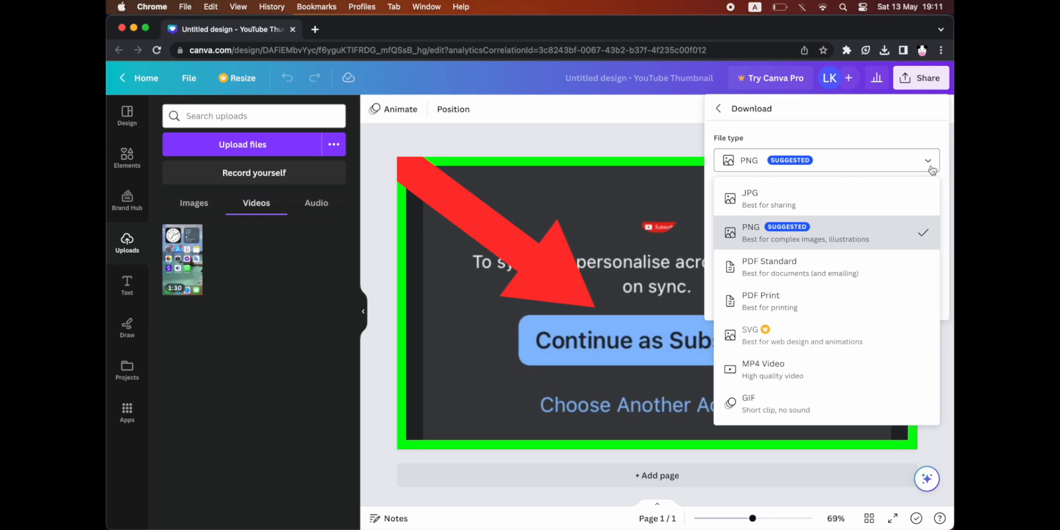
mouse_move(891, 268)
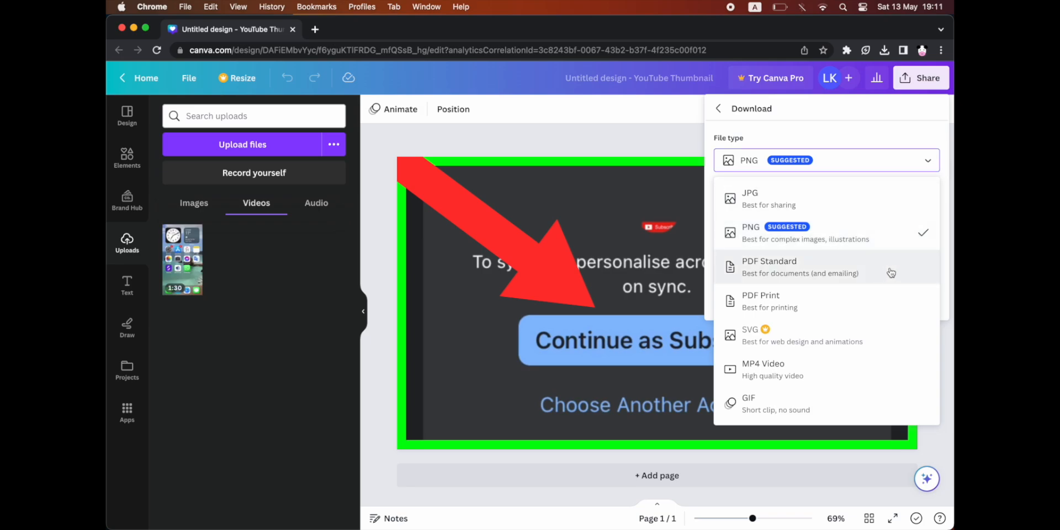
mouse_move(883, 301)
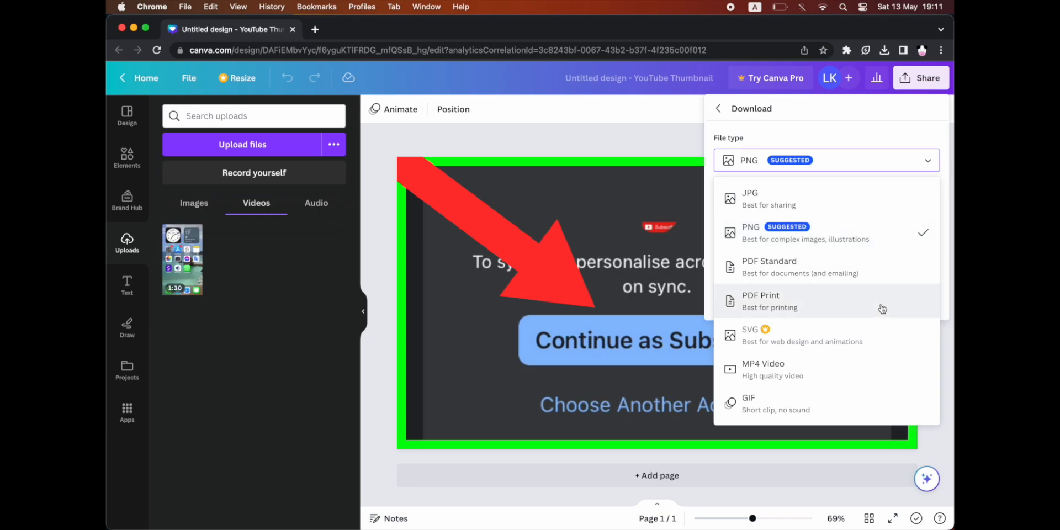
mouse_move(907, 273)
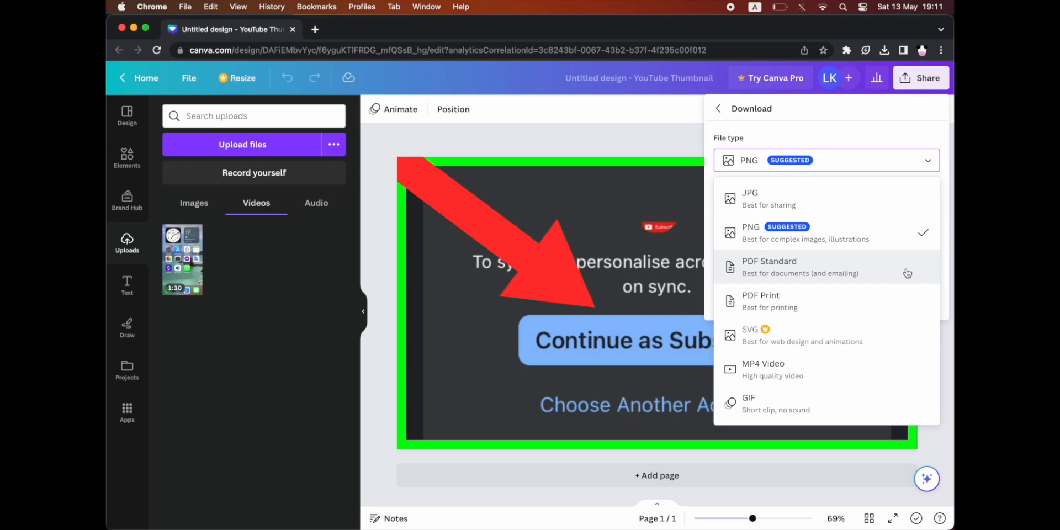
left_click(768, 267)
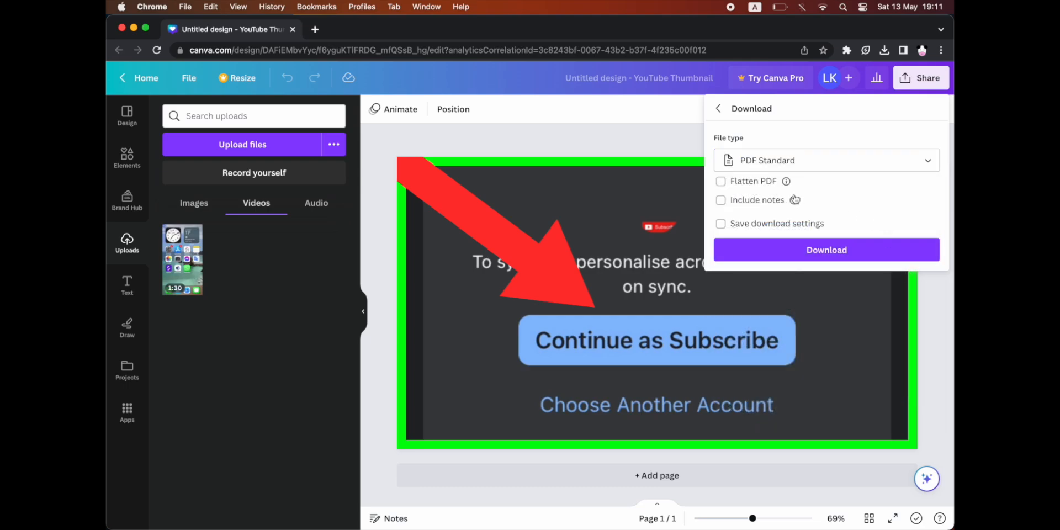
Download the thumbnail as PDF Standard with Include notes unticked
left_click(720, 199)
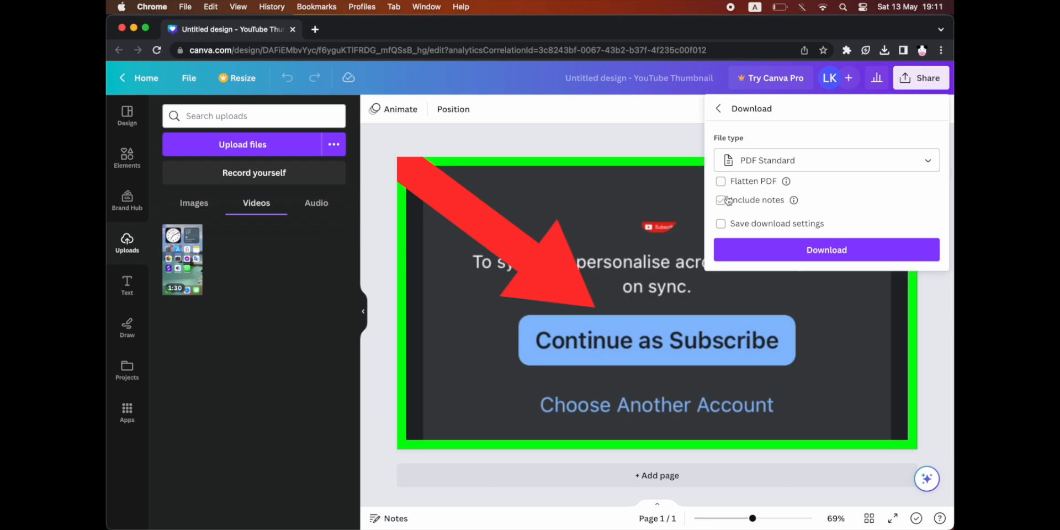
left_click(720, 200)
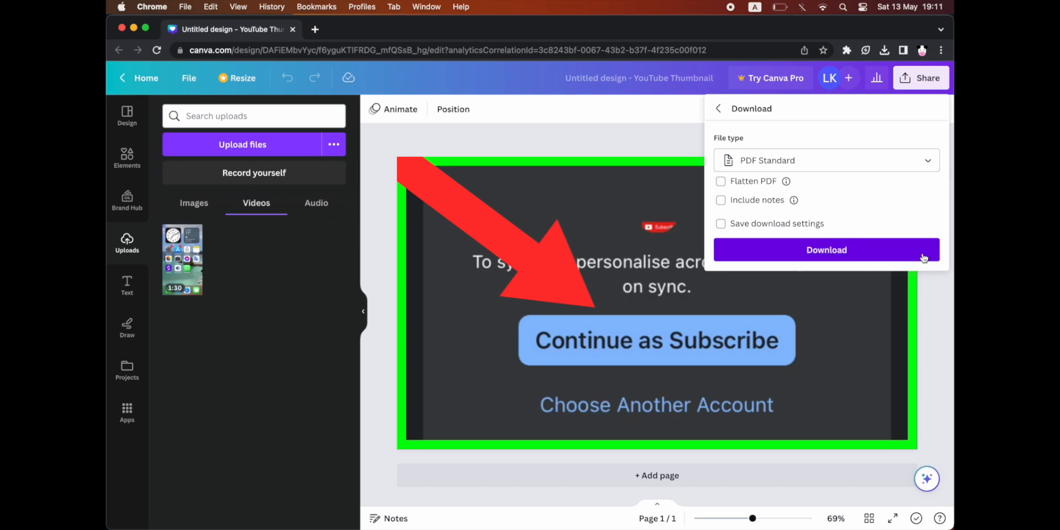
left_click(825, 249)
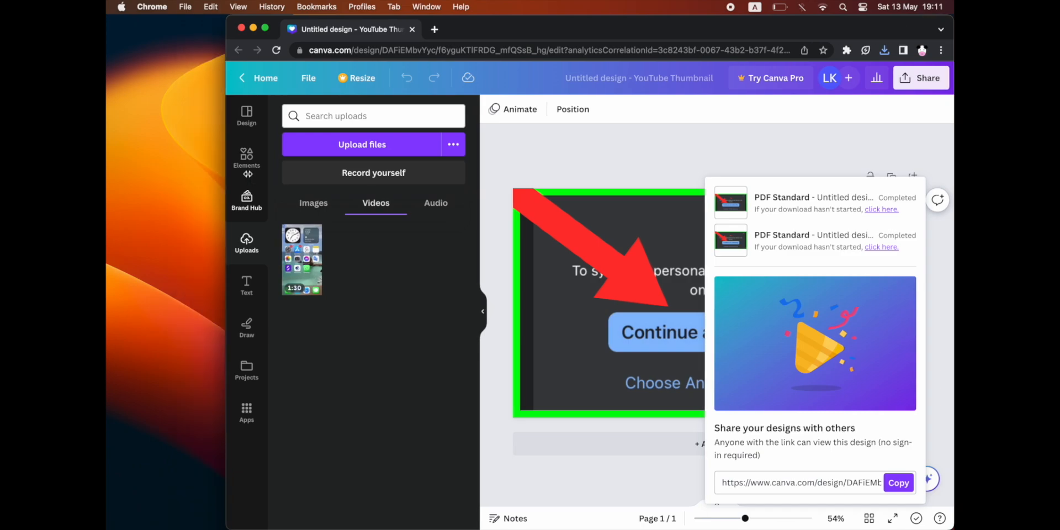
Show Chrome's recent downloads with the 383 KB 'Untitled design (1).pdf' marked done
left_click(883, 50)
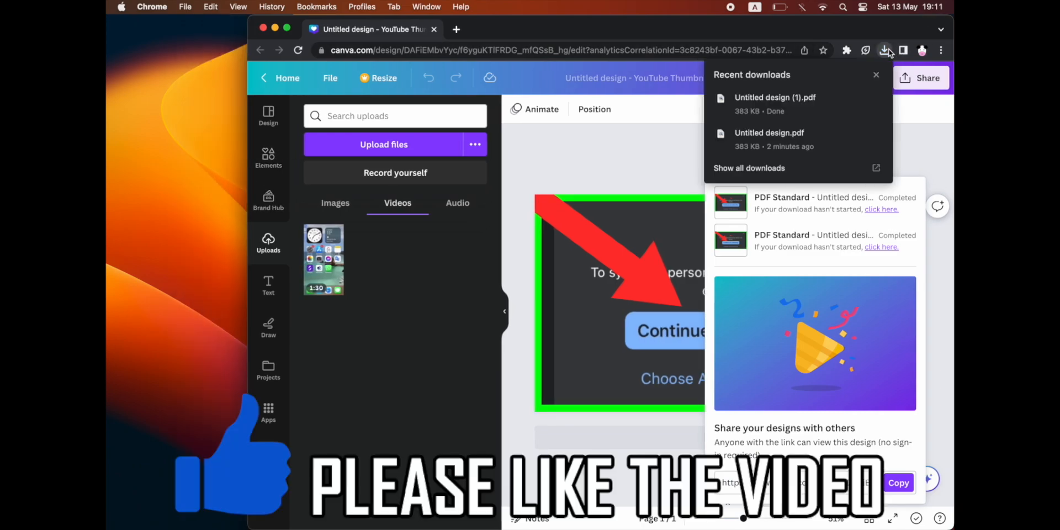